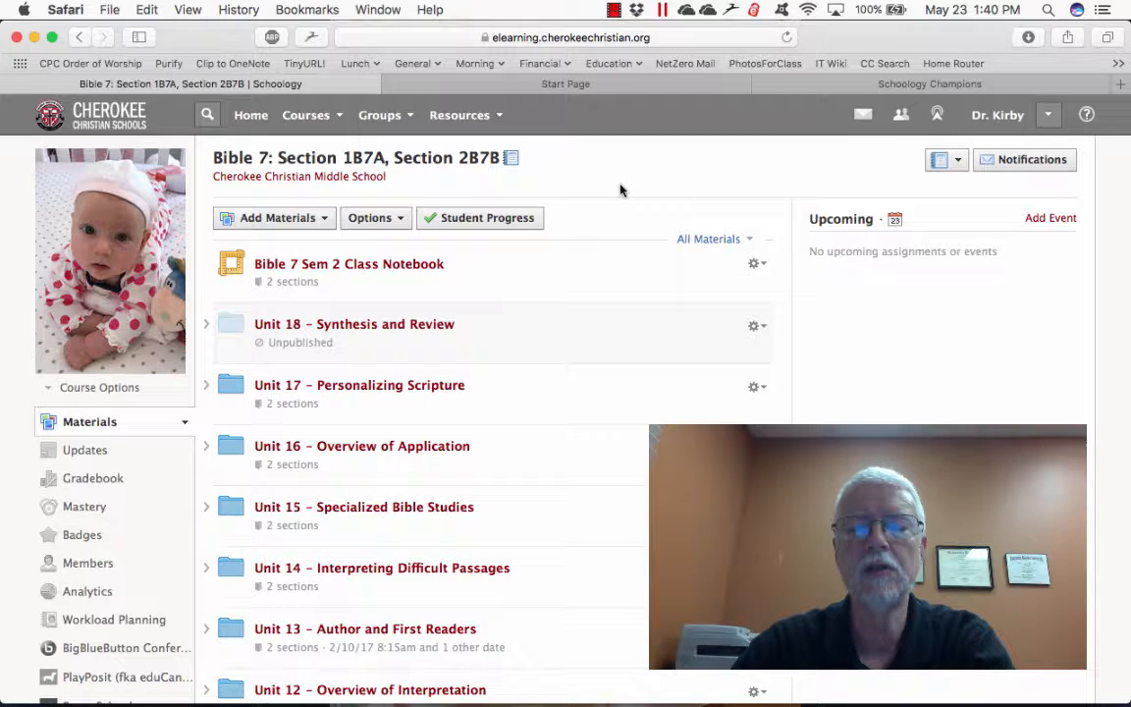
{"action": "mouse_move", "coordinate": [530, 294]}
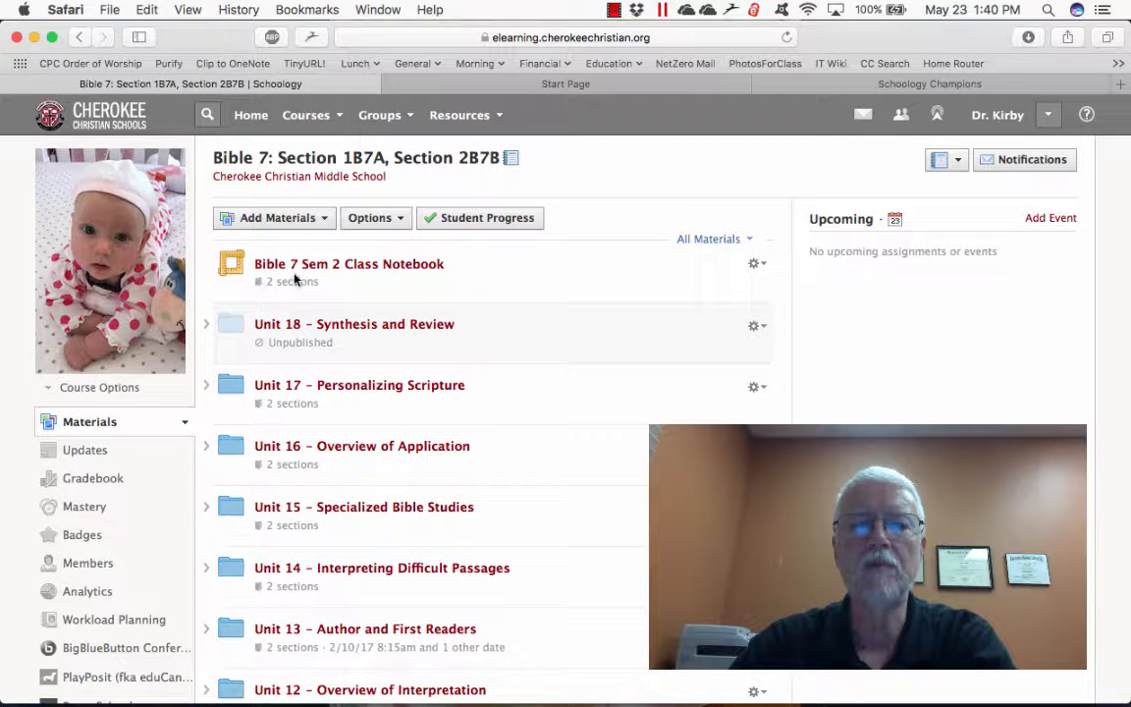
{"action": "mouse_move", "coordinate": [534, 334]}
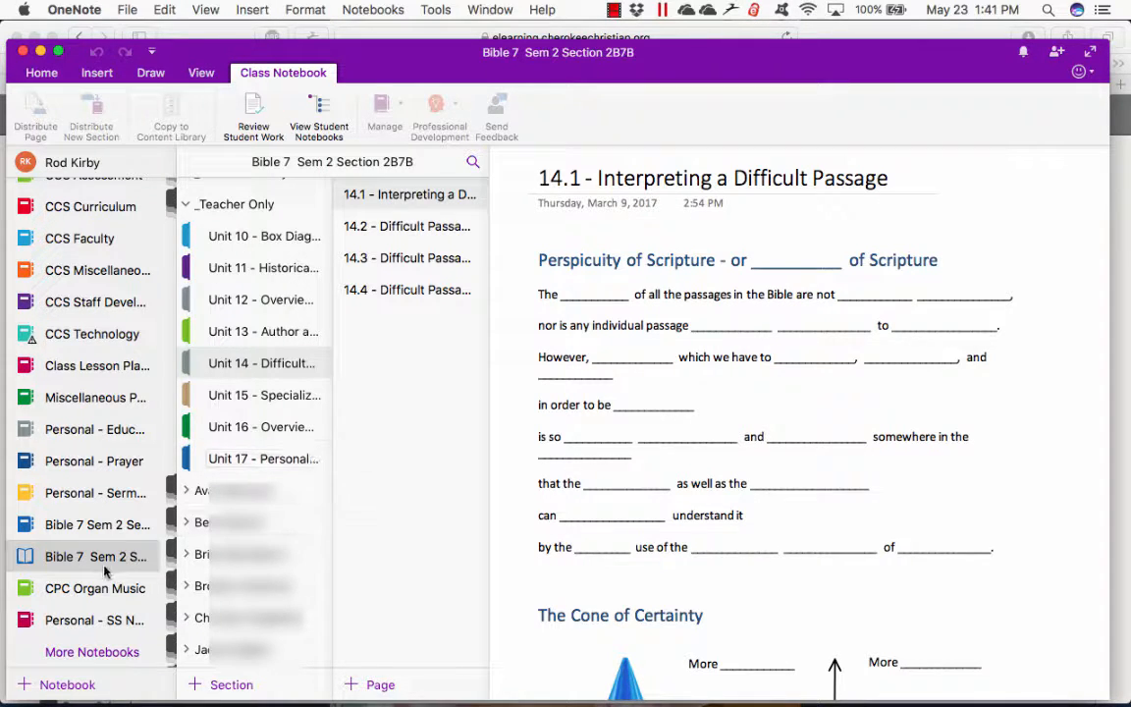
{"action": "mouse_move", "coordinate": [95, 558]}
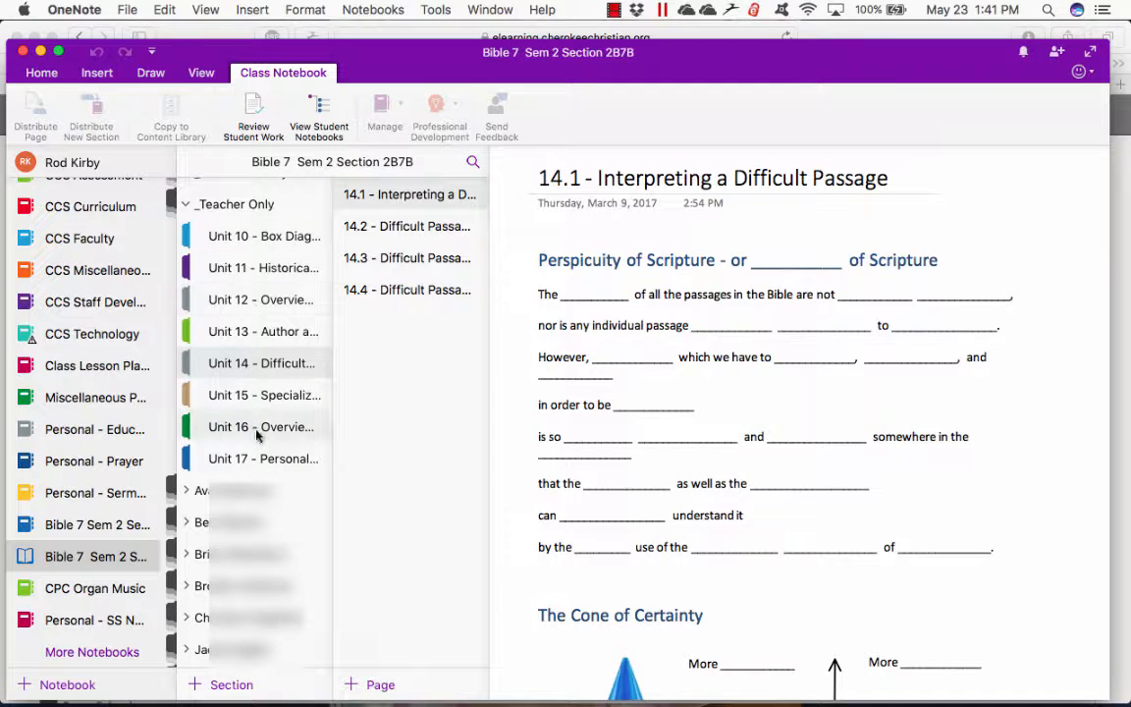
{"action": "mouse_move", "coordinate": [383, 320]}
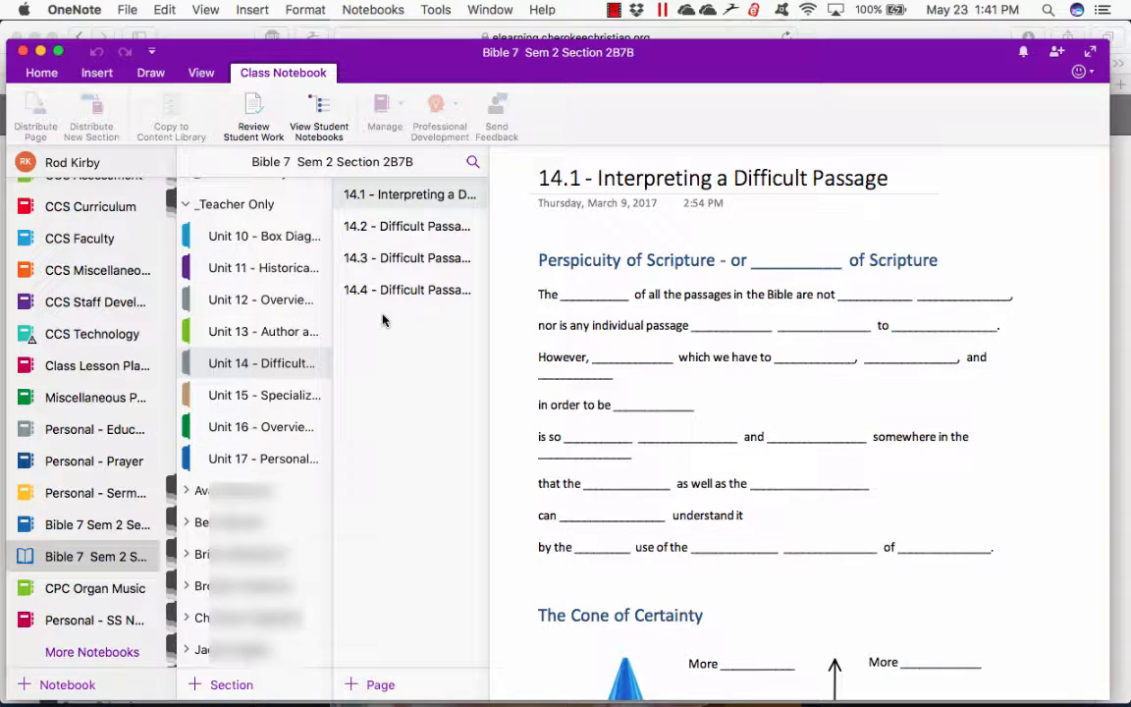
{"action": "mouse_move", "coordinate": [300, 356]}
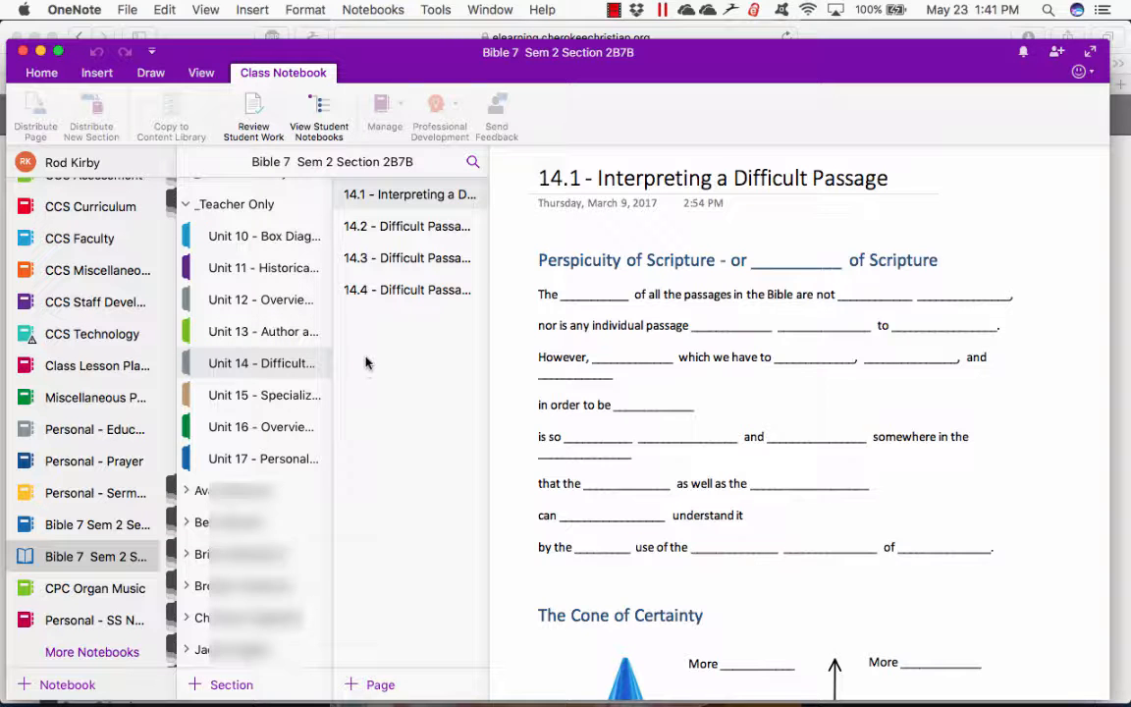
- Show page 14.1 and scroll through its fill-in blanks, Cone of Certainty diagram and numbered list
{"action": "left_click", "coordinate": [409, 194]}
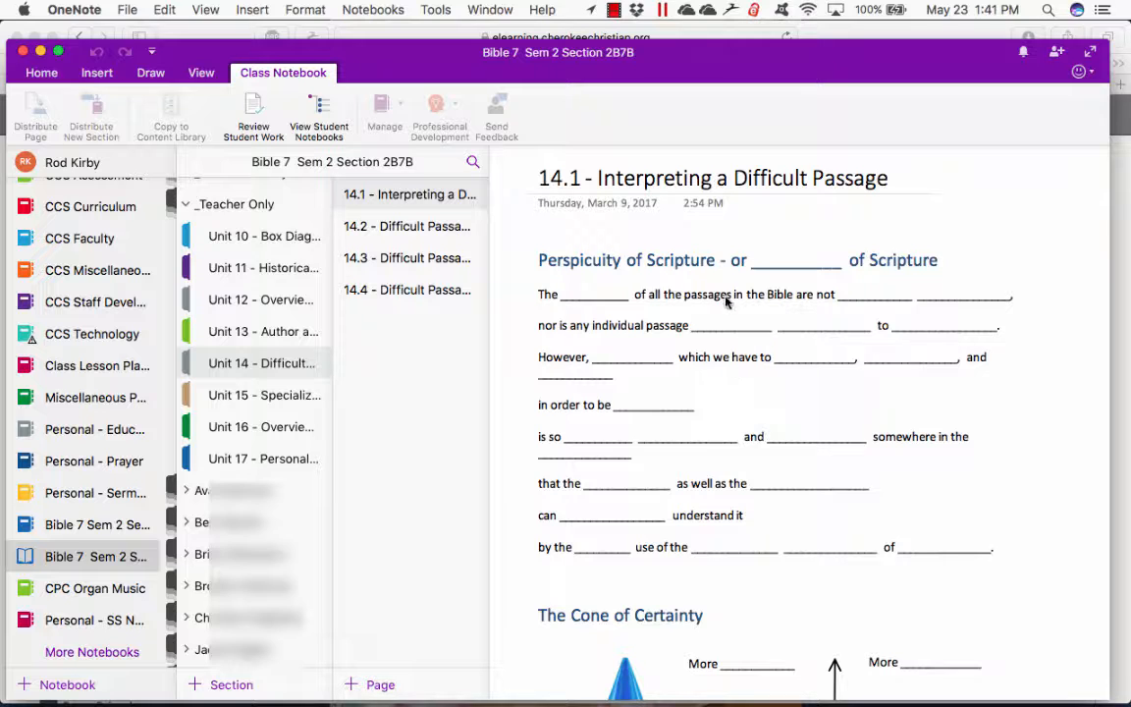
{"action": "mouse_move", "coordinate": [726, 483]}
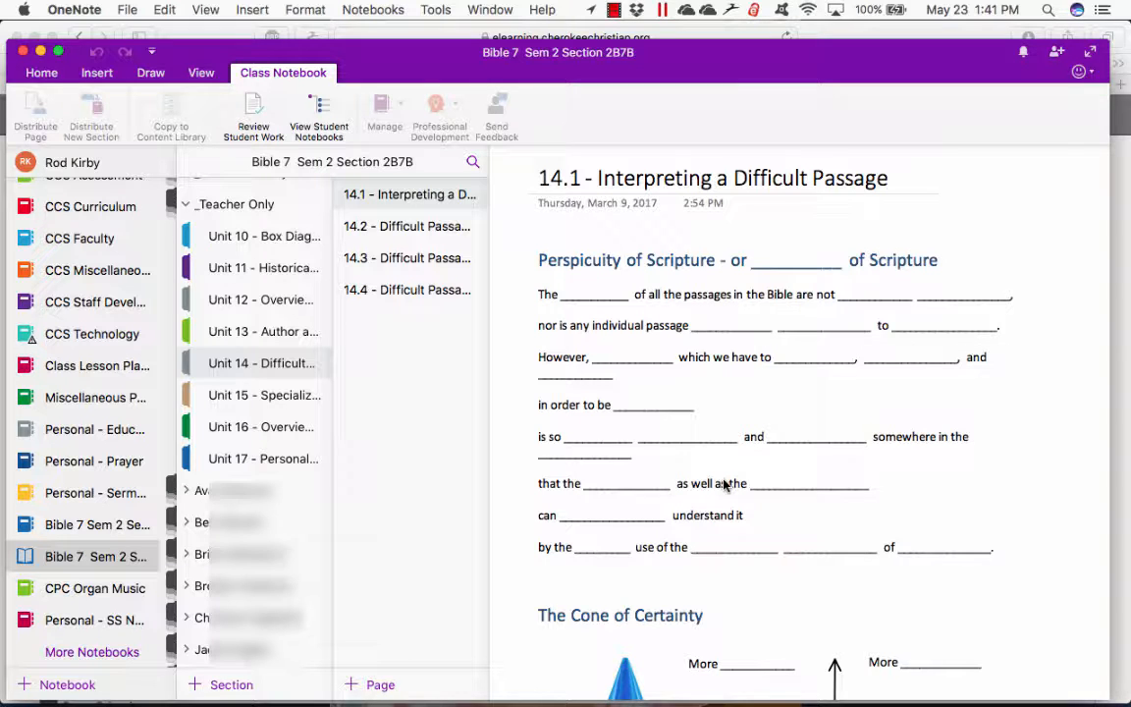
{"action": "scroll", "scroll_direction": "down", "scroll_amount": 3}
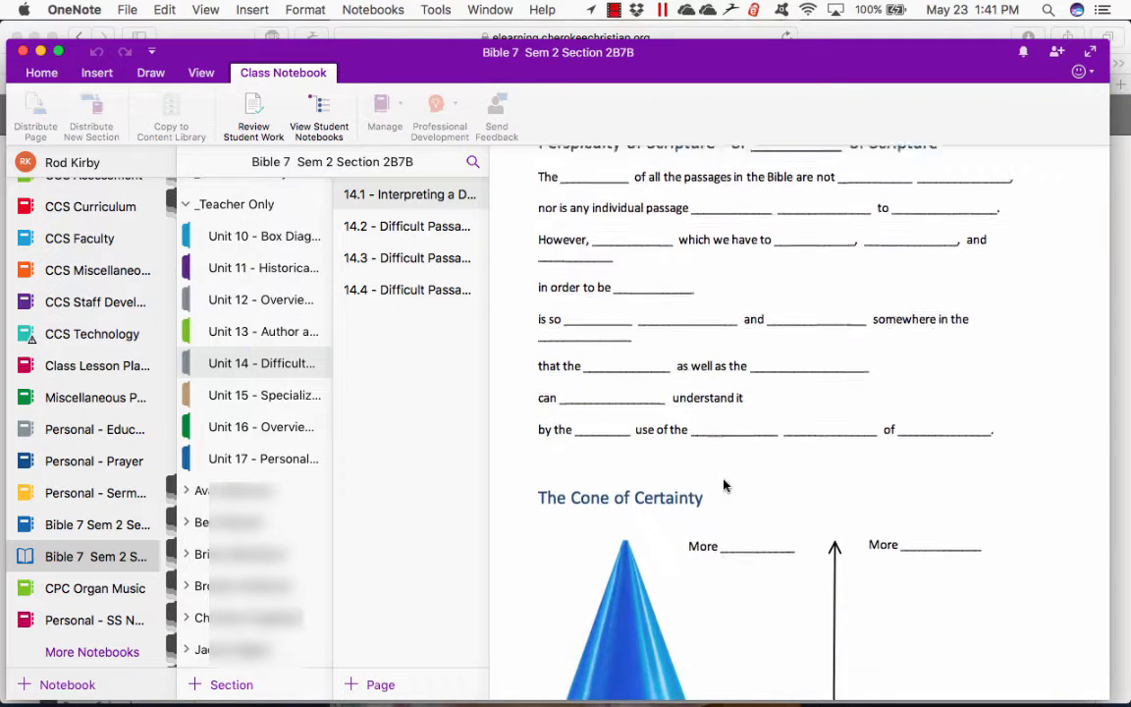
{"action": "scroll", "scroll_direction": "down", "scroll_amount": 3}
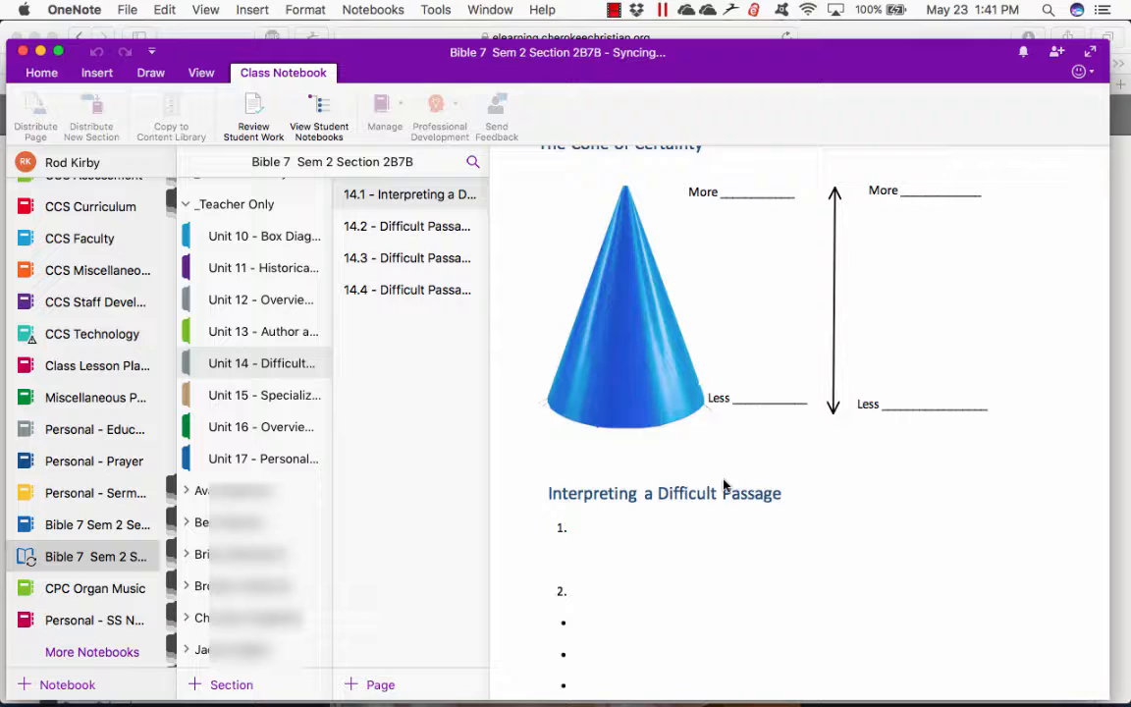
{"action": "scroll", "scroll_direction": "down", "scroll_amount": 3}
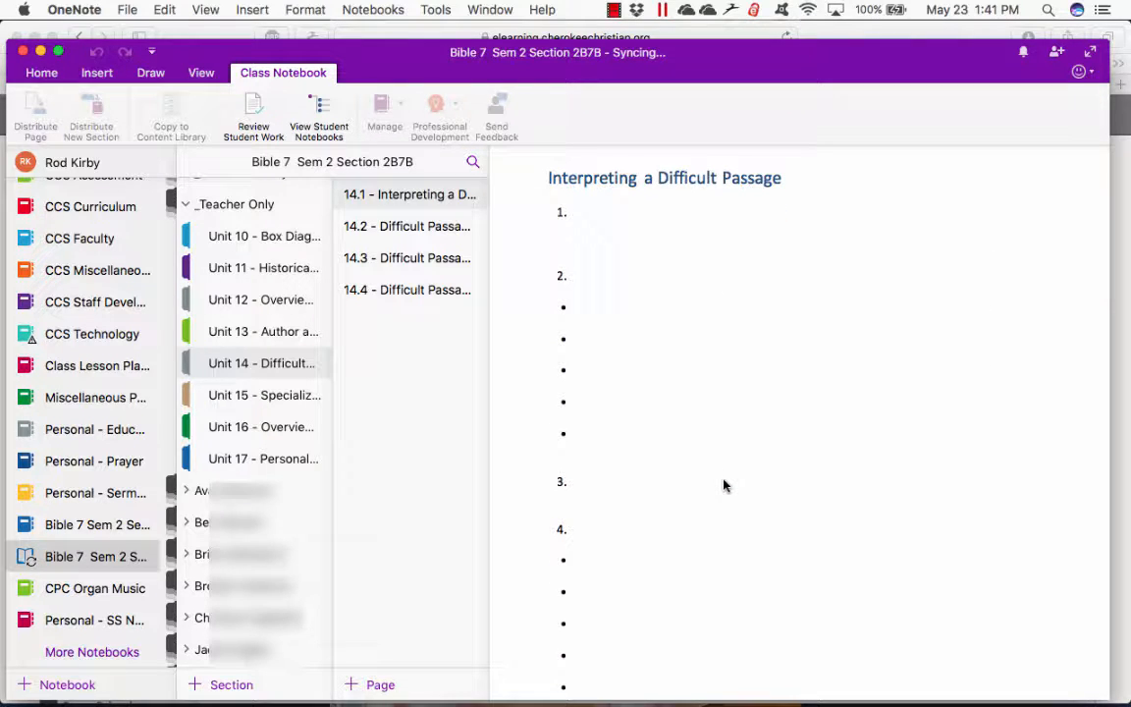
{"action": "scroll", "scroll_direction": "down", "scroll_amount": 3}
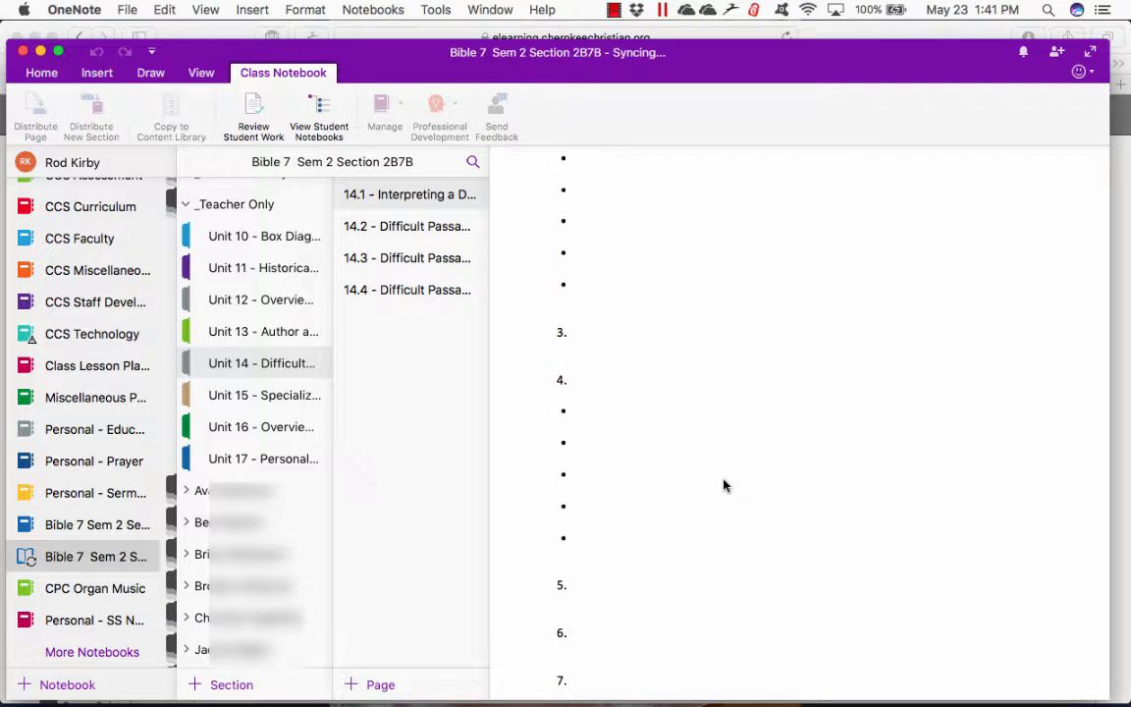
{"action": "scroll", "scroll_direction": "down", "scroll_amount": 3}
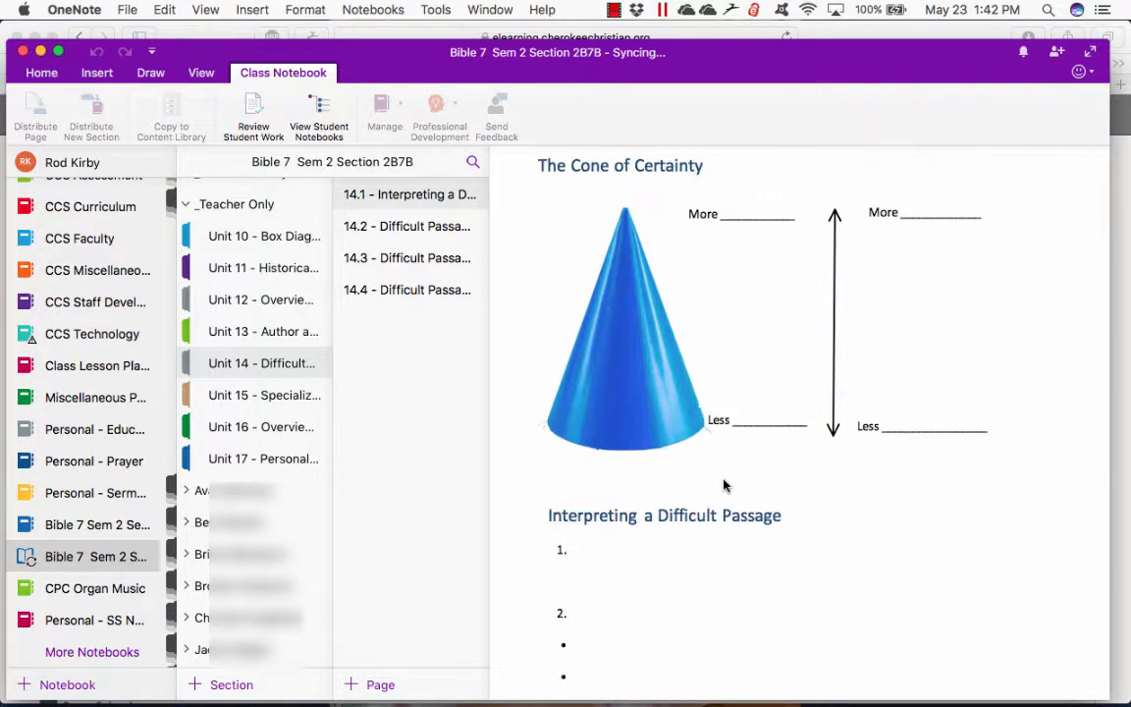
{"action": "scroll", "scroll_direction": "down", "scroll_amount": 3}
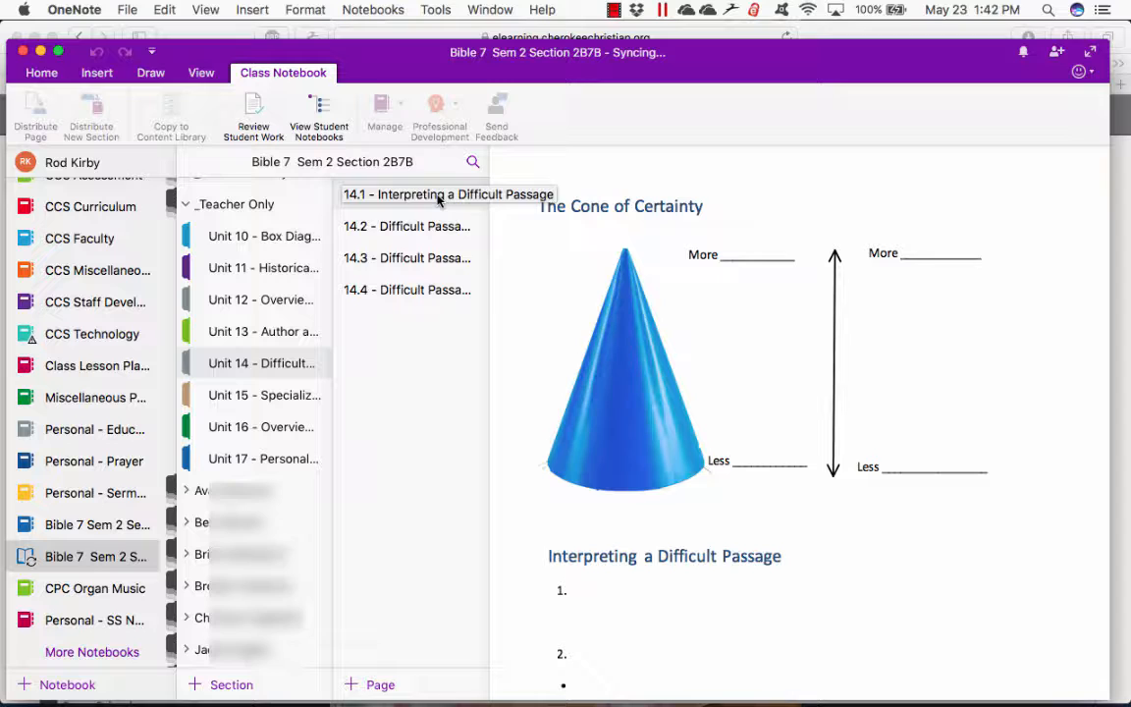
{"action": "right_click", "coordinate": [448, 194]}
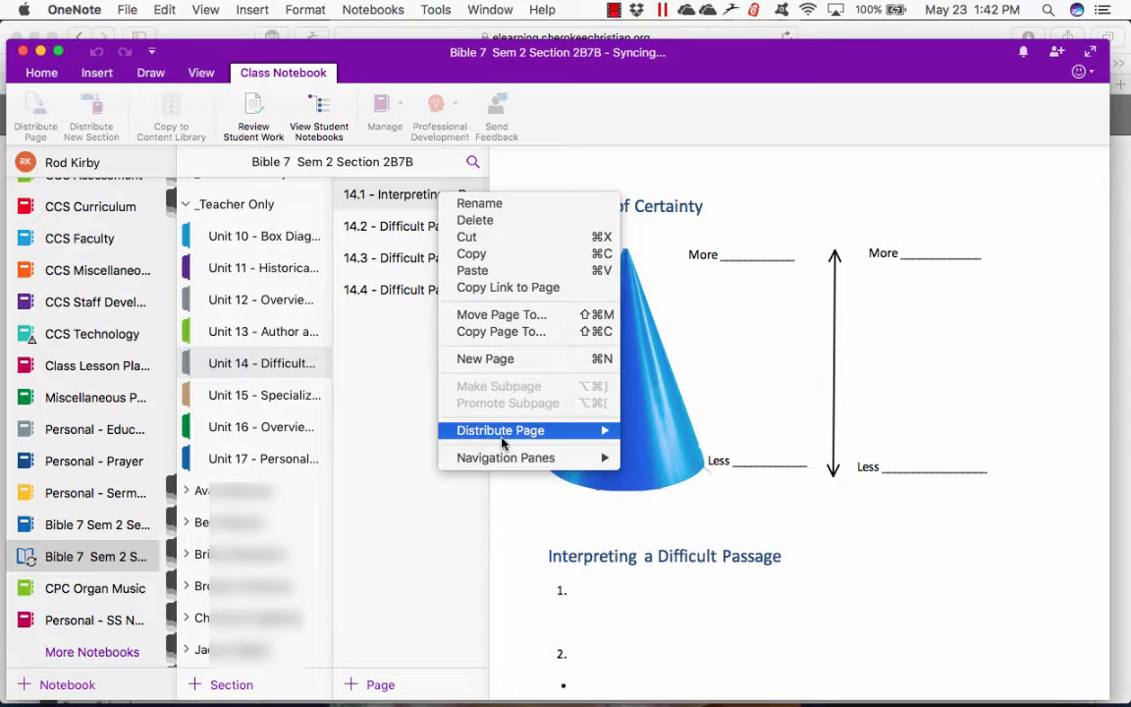
{"action": "mouse_move", "coordinate": [499, 430]}
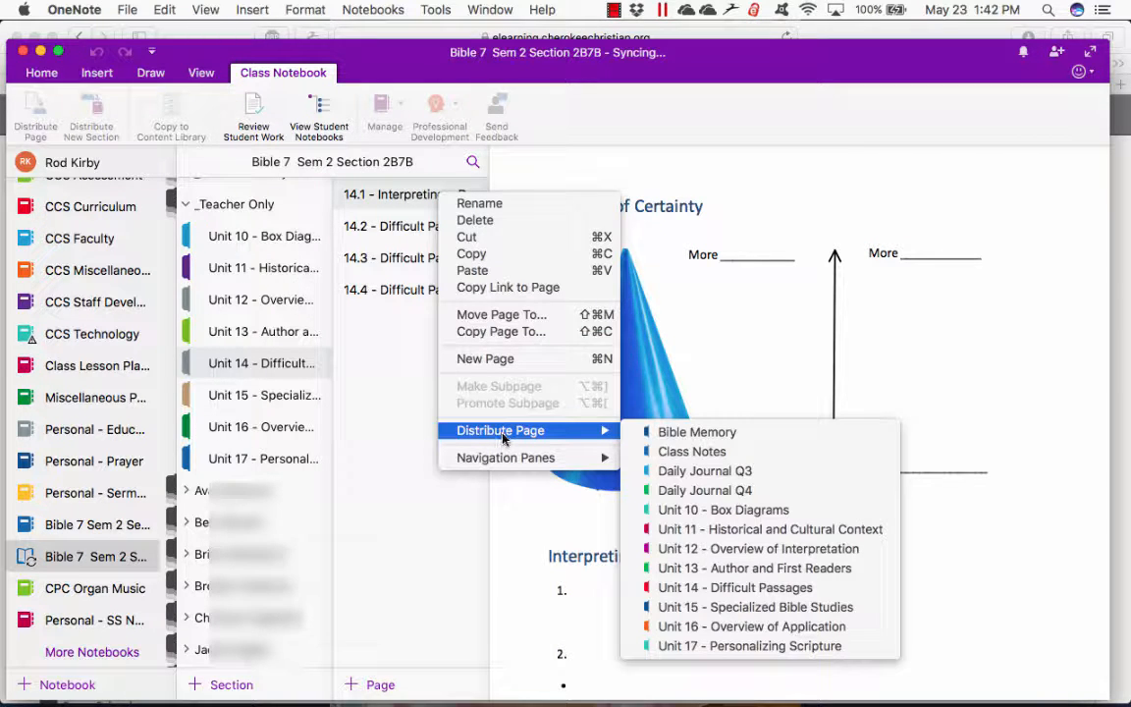
{"action": "mouse_move", "coordinate": [695, 432]}
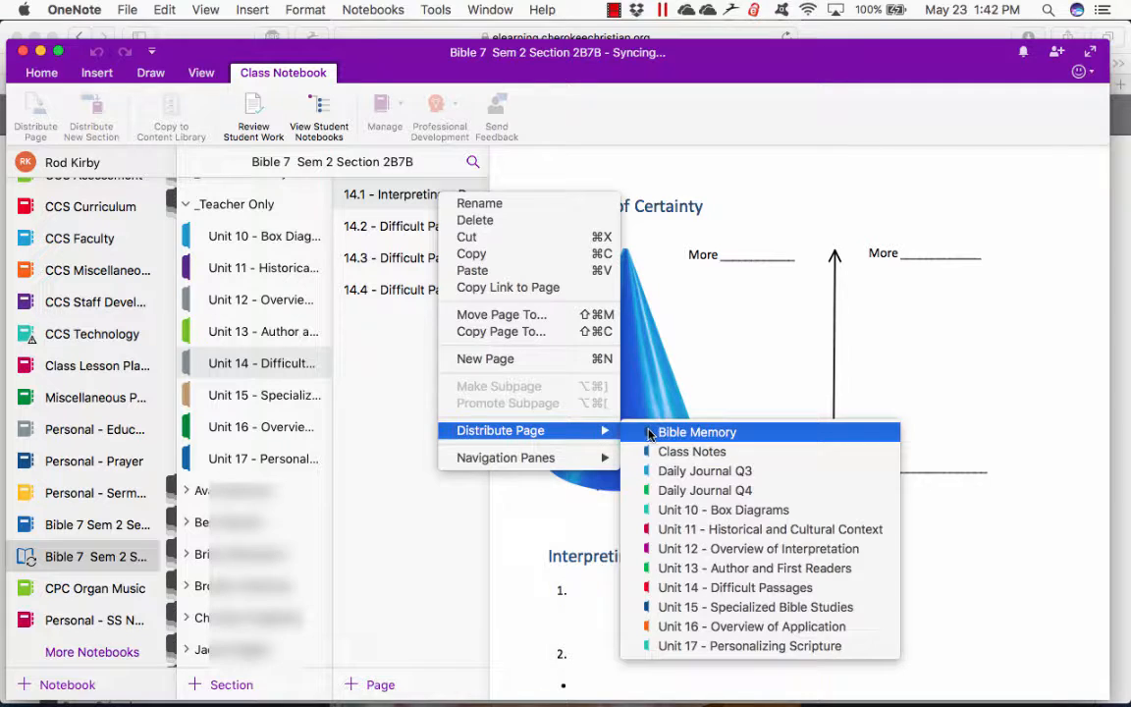
{"action": "mouse_move", "coordinate": [758, 548]}
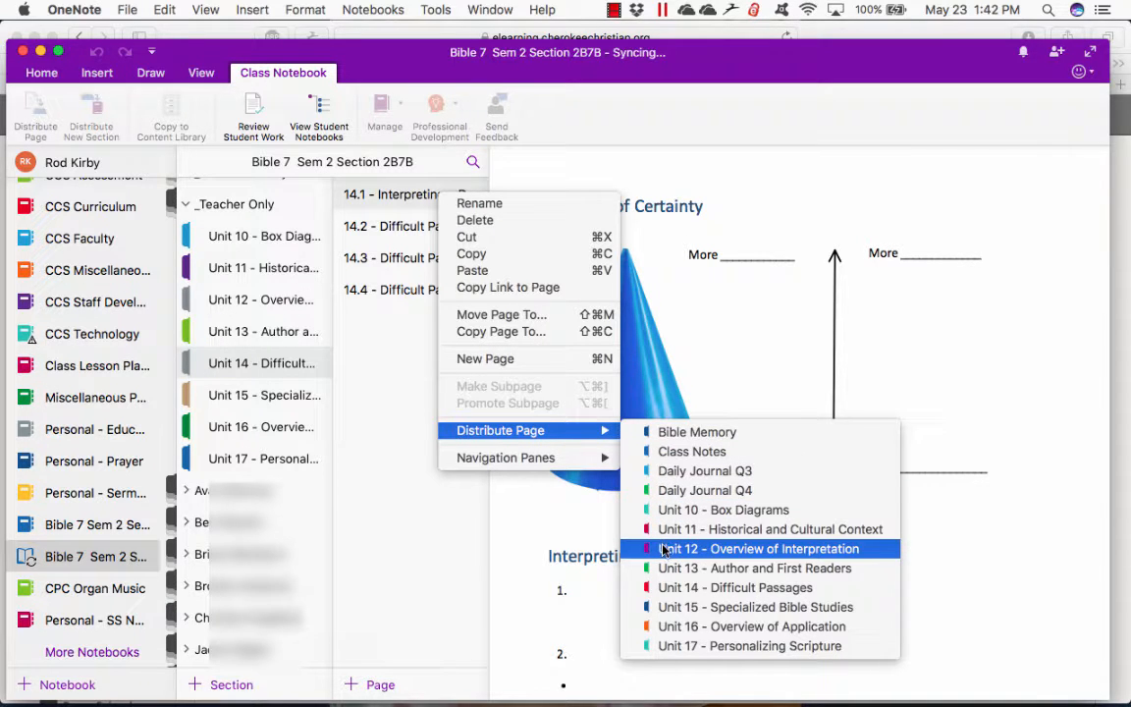
{"action": "mouse_move", "coordinate": [722, 509]}
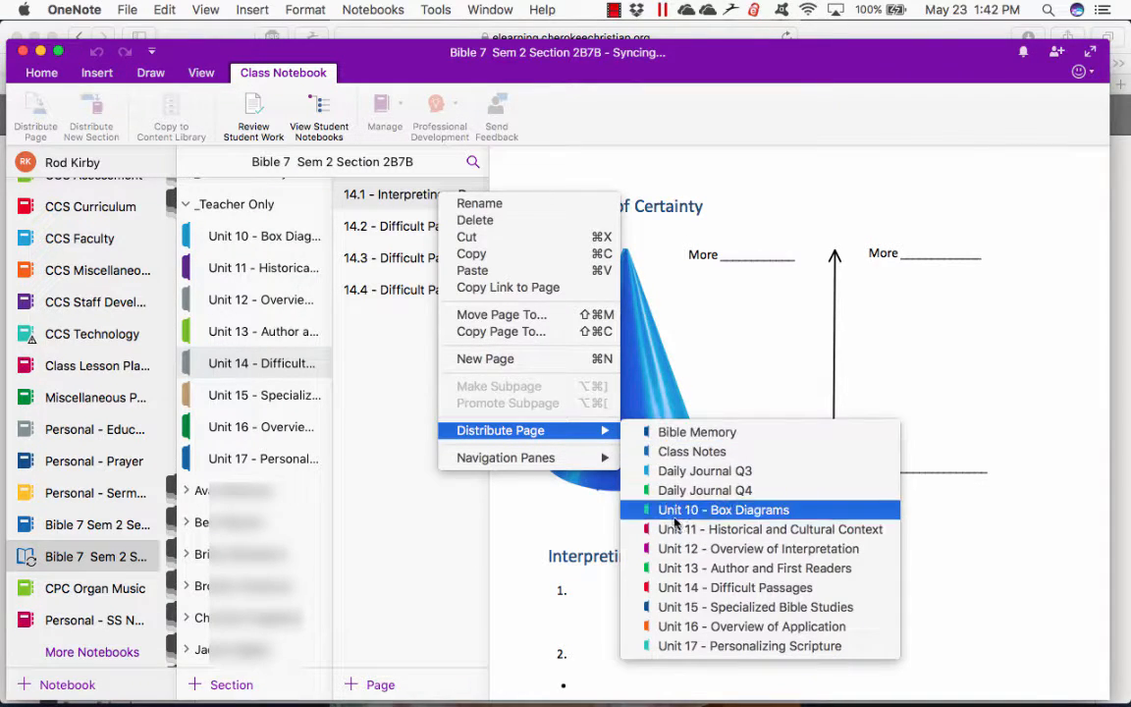
{"action": "mouse_move", "coordinate": [677, 587]}
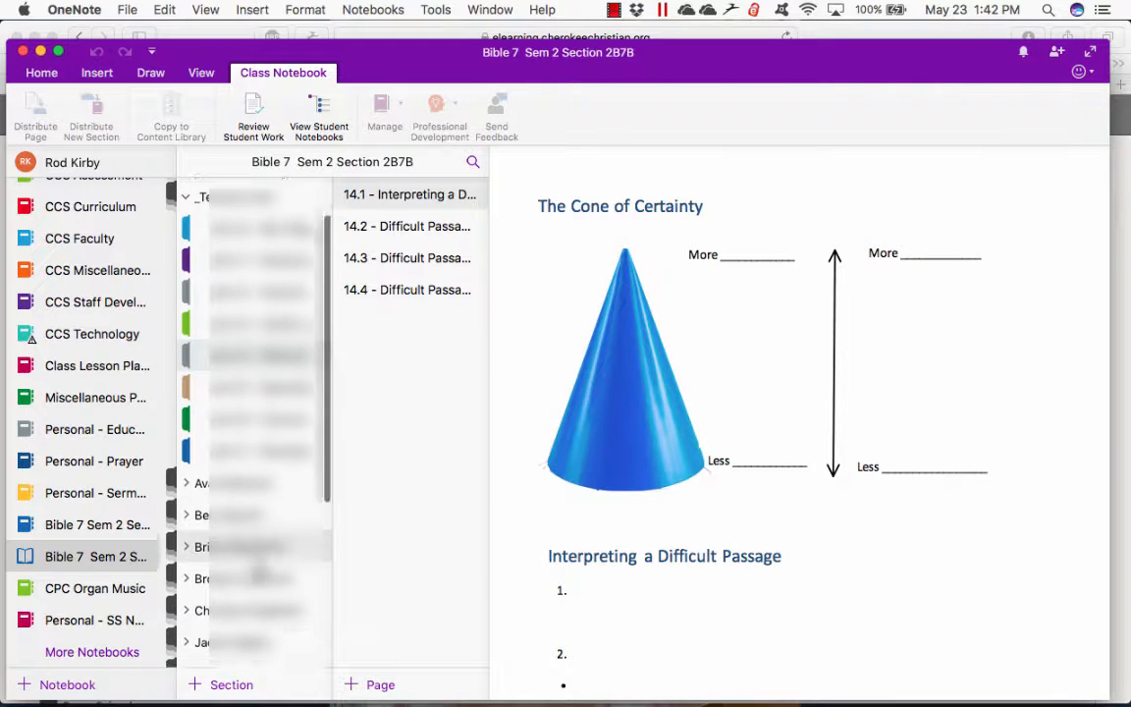
- Scroll through the student's filled-in 14.1 notes, then restore the section and page lists
{"action": "scroll", "scroll_direction": "down", "scroll_amount": 3}
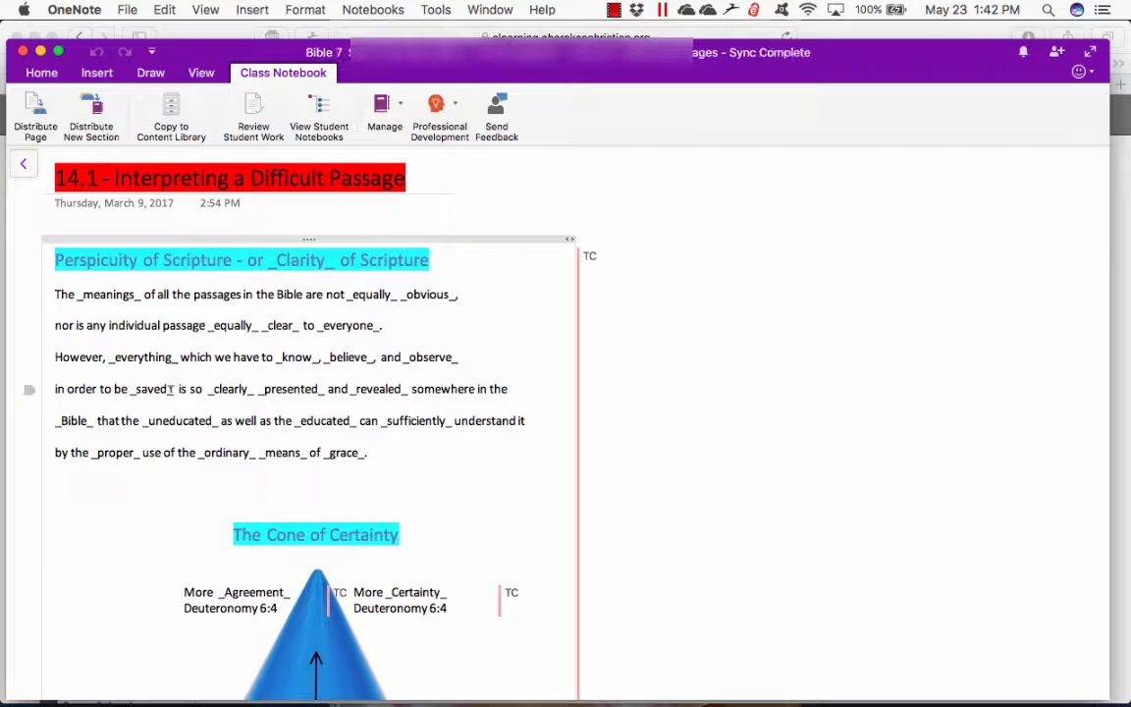
{"action": "scroll", "scroll_direction": "down", "scroll_amount": 3}
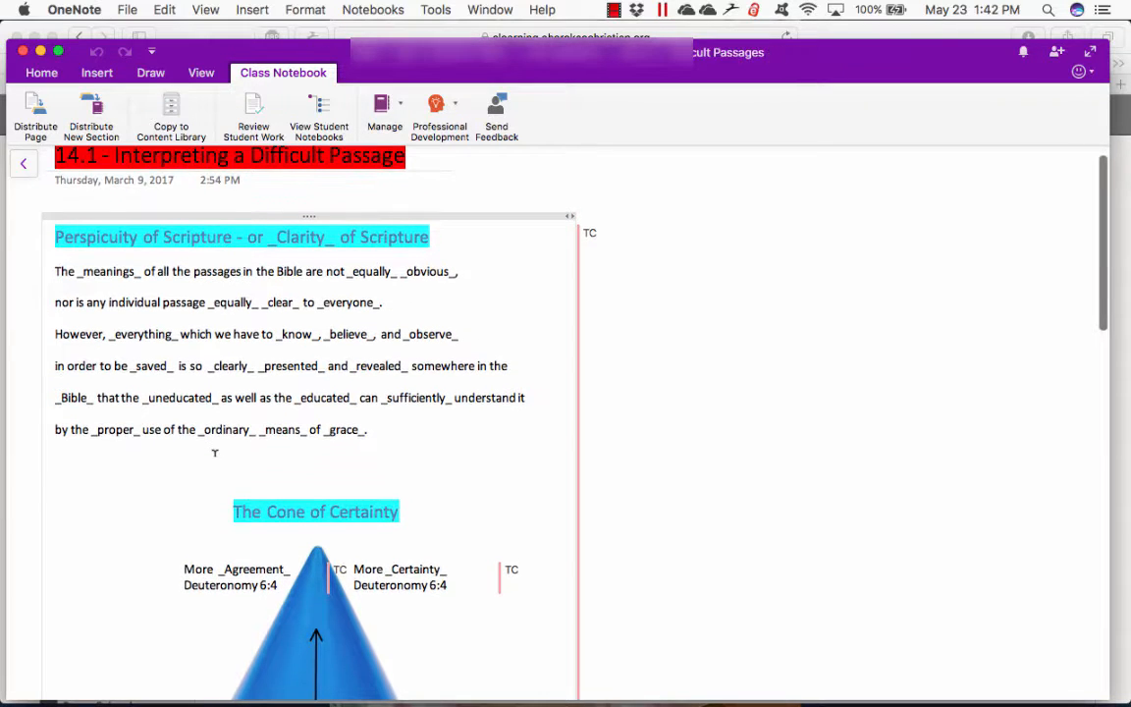
{"action": "scroll", "scroll_direction": "down", "scroll_amount": 3}
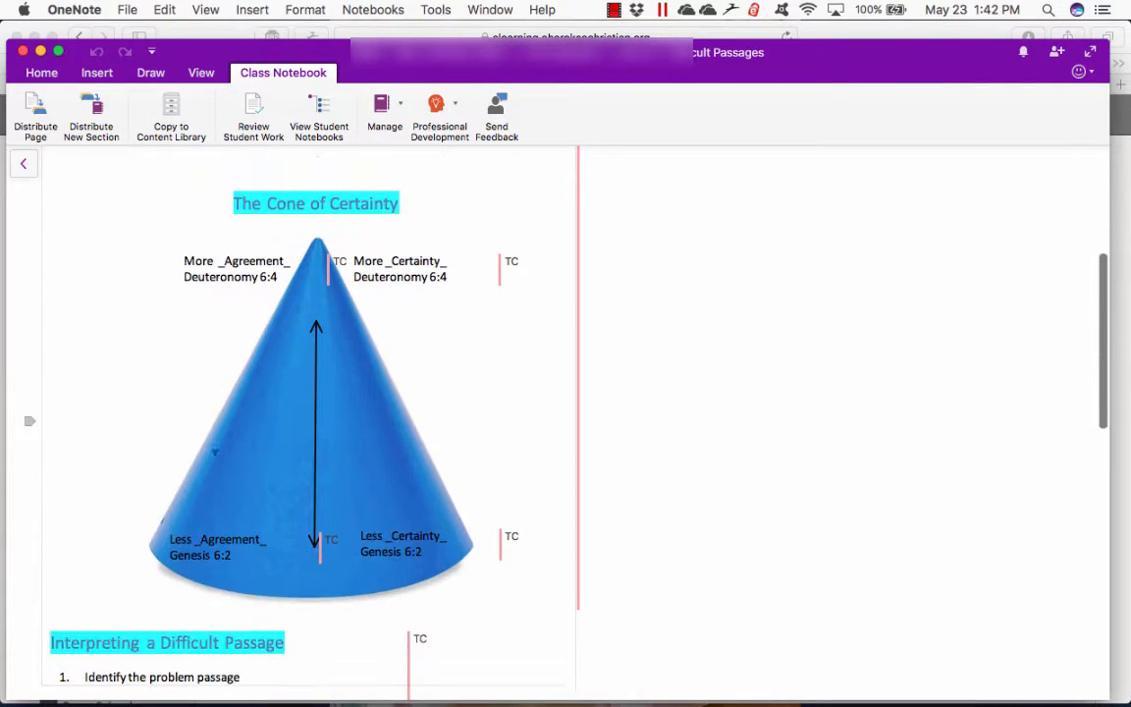
{"action": "scroll", "scroll_direction": "down", "scroll_amount": 3}
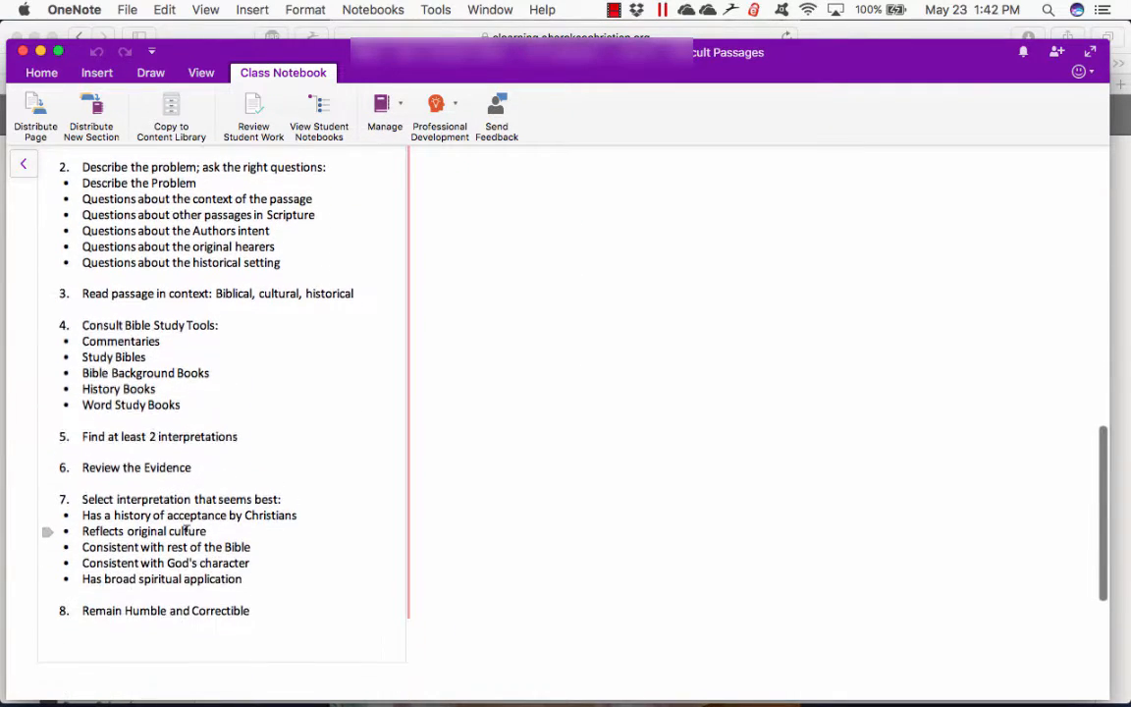
{"action": "scroll", "scroll_direction": "down", "scroll_amount": 3}
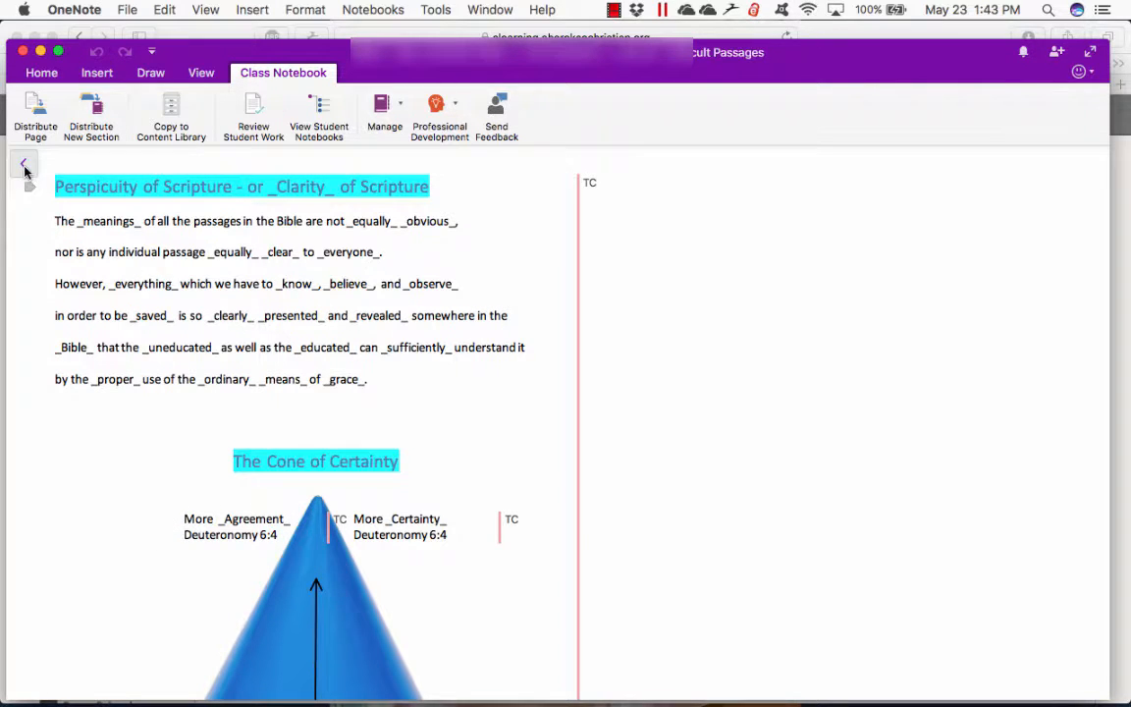
{"action": "left_click", "coordinate": [24, 163]}
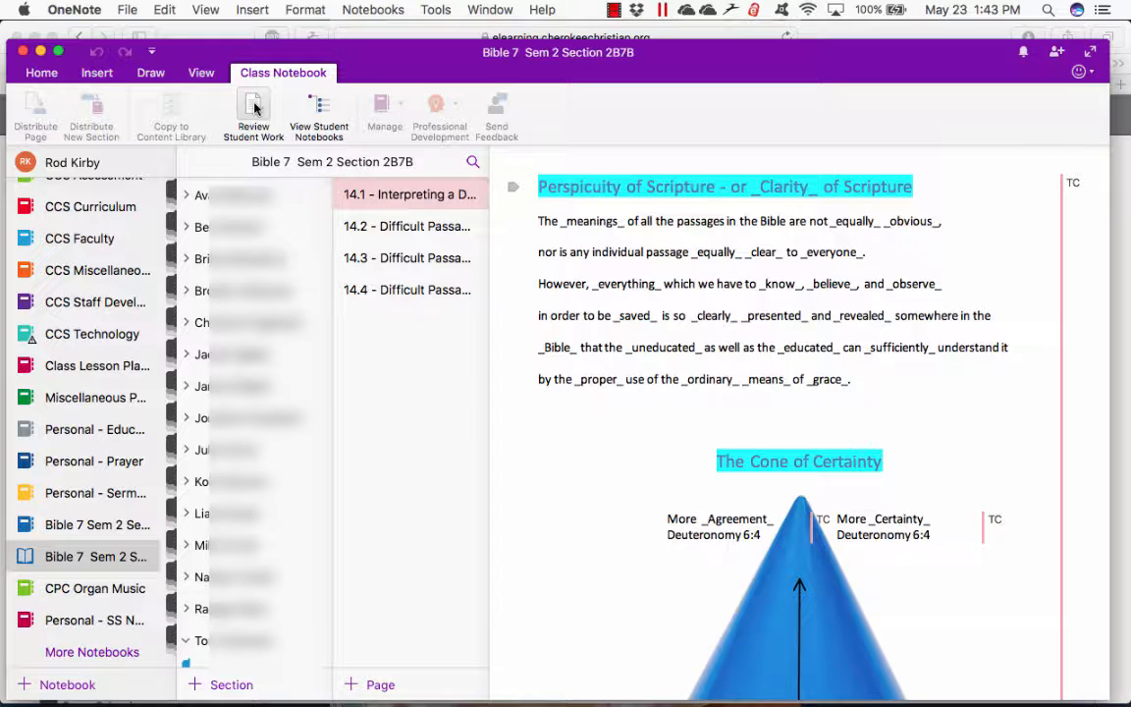
{"action": "mouse_move", "coordinate": [254, 108]}
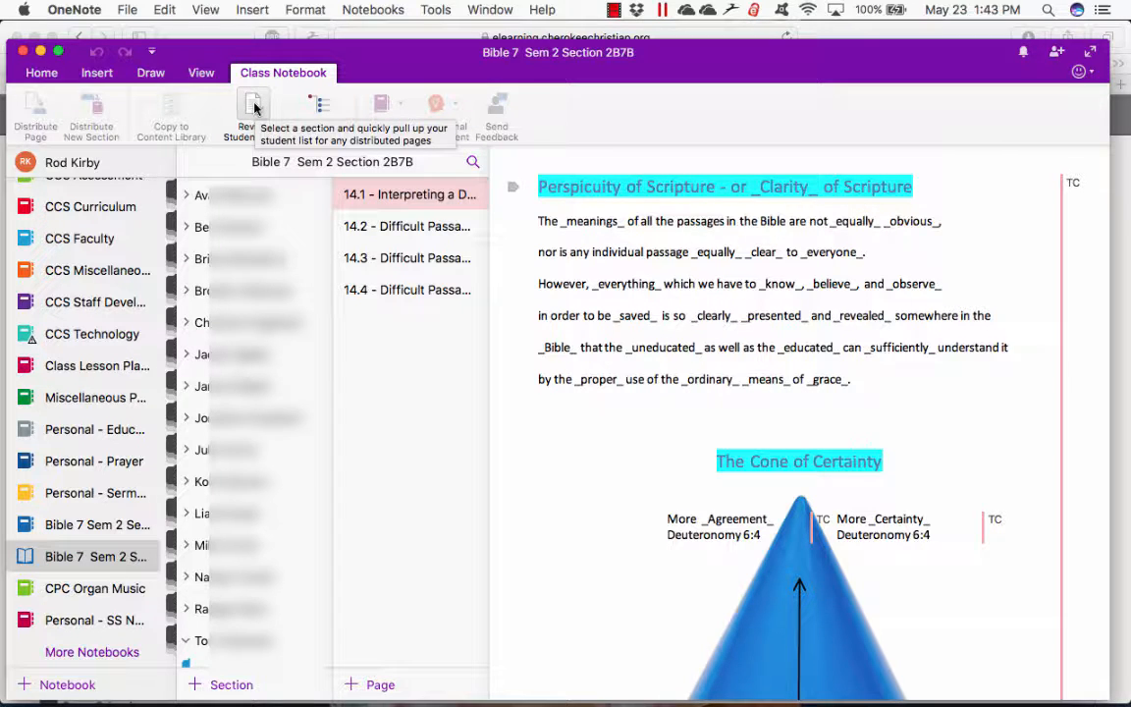
- Review Student Work for Unit 14 - Difficult Passages, page 14.1, and move to the next student's copy
{"action": "left_click", "coordinate": [252, 108]}
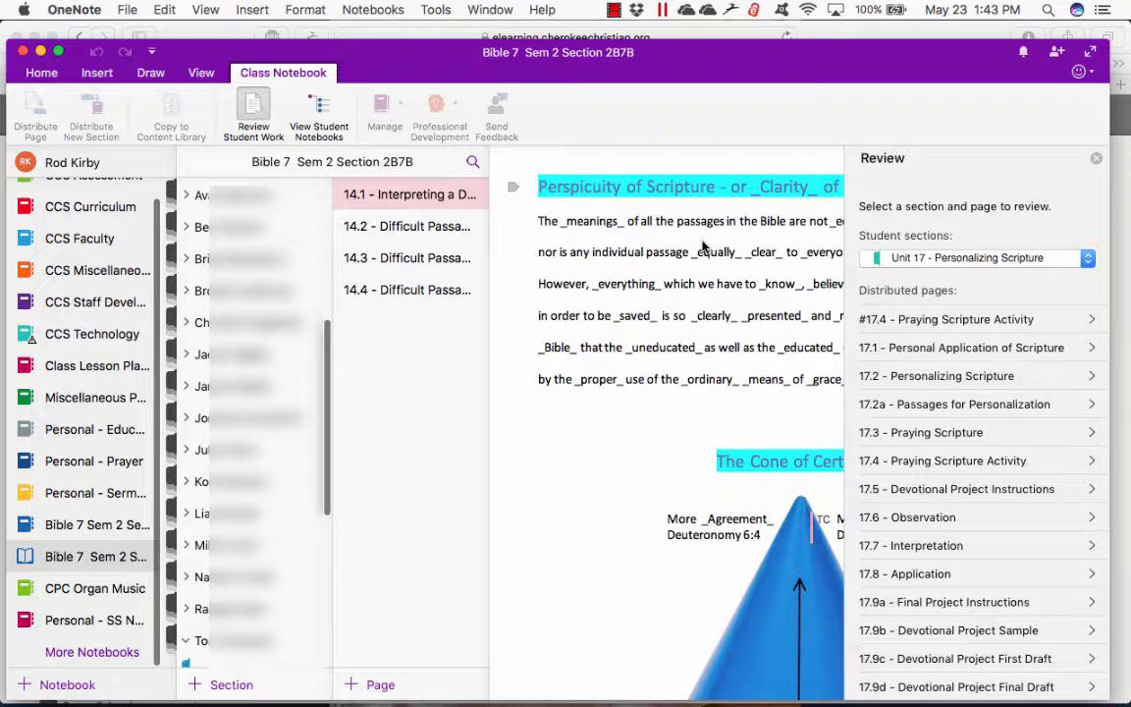
{"action": "left_click", "coordinate": [1087, 258]}
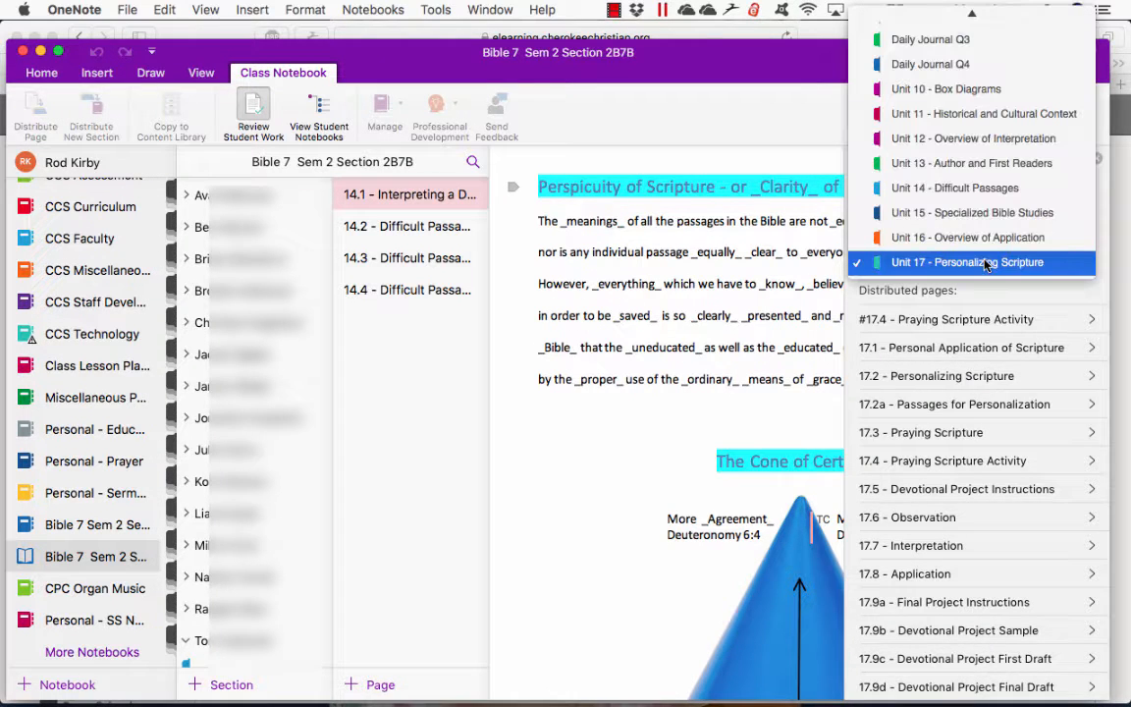
{"action": "left_click", "coordinate": [955, 188]}
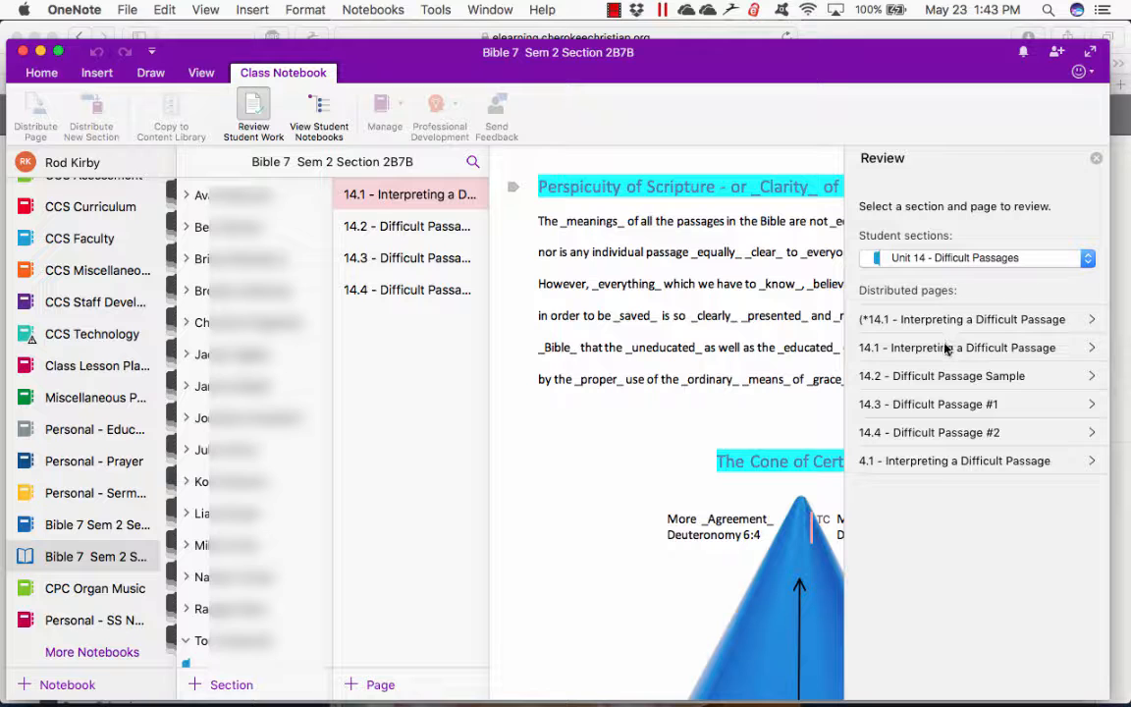
{"action": "left_click", "coordinate": [958, 345]}
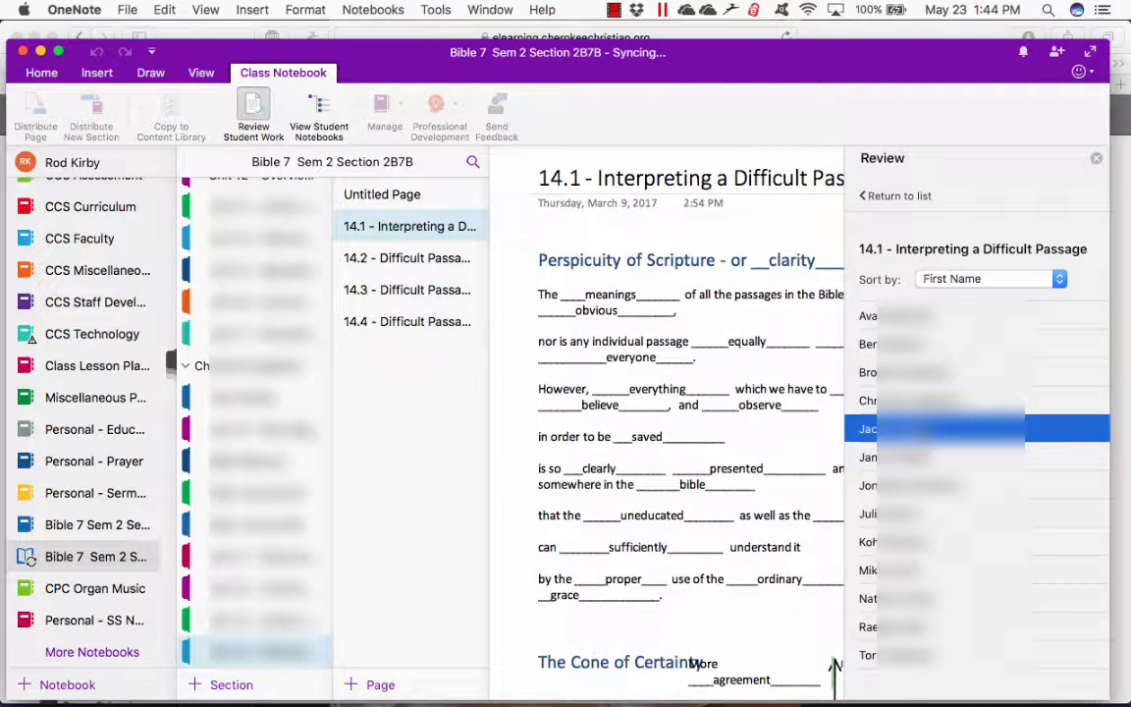
{"action": "left_click", "coordinate": [933, 457]}
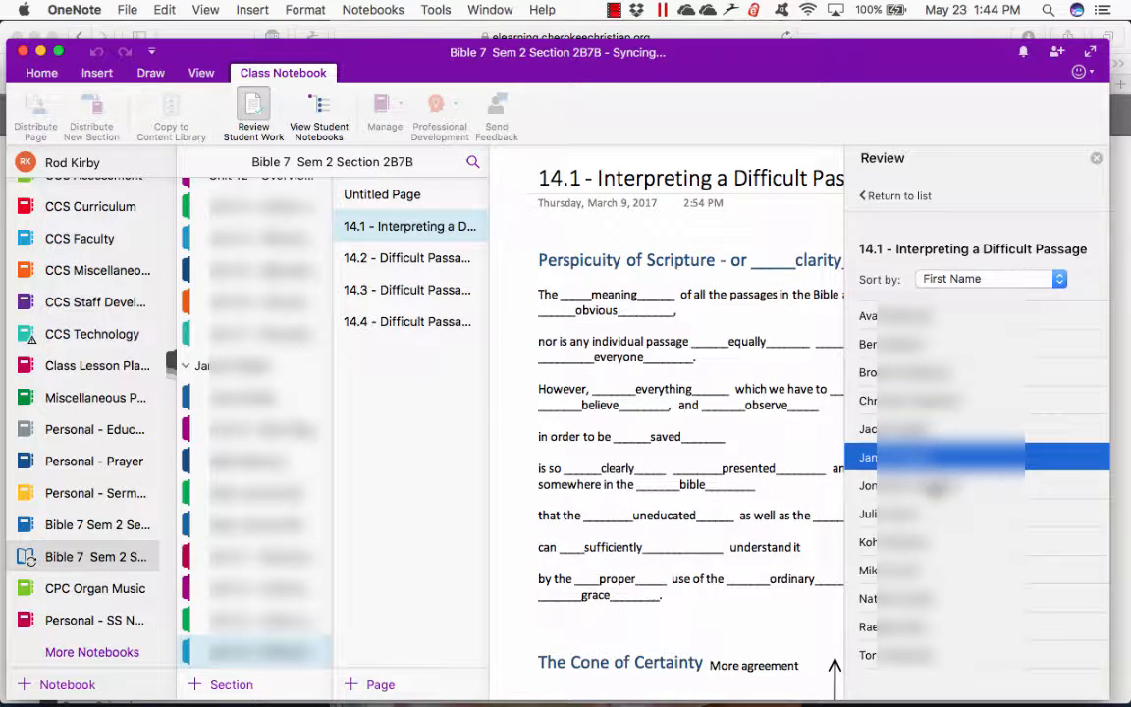